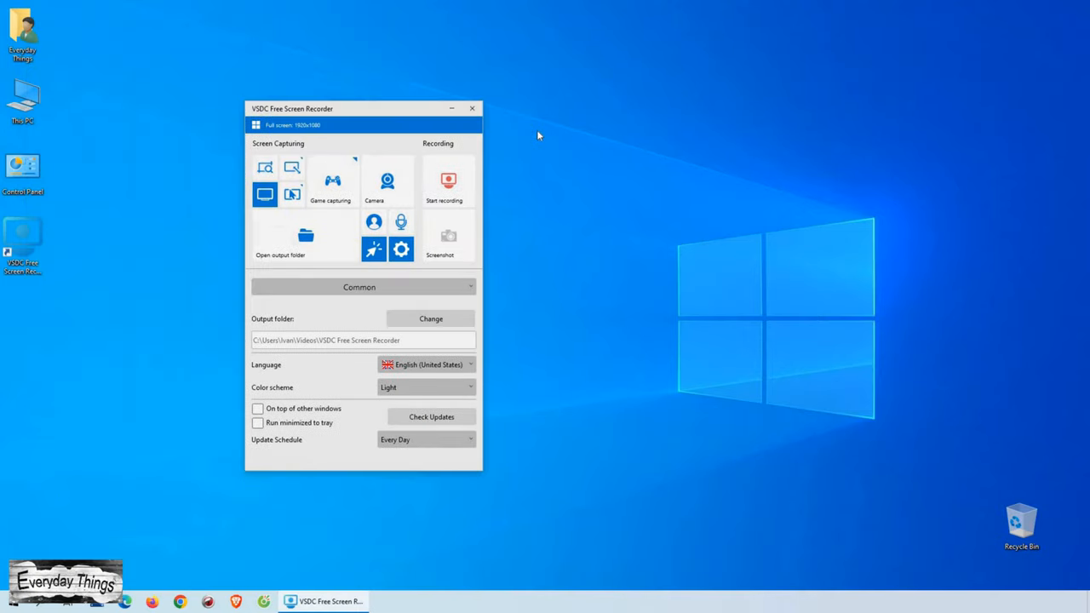
- Move the recorder window aside, then start and stop a brief full-screen test capture
drag(363, 108, 690, 65)
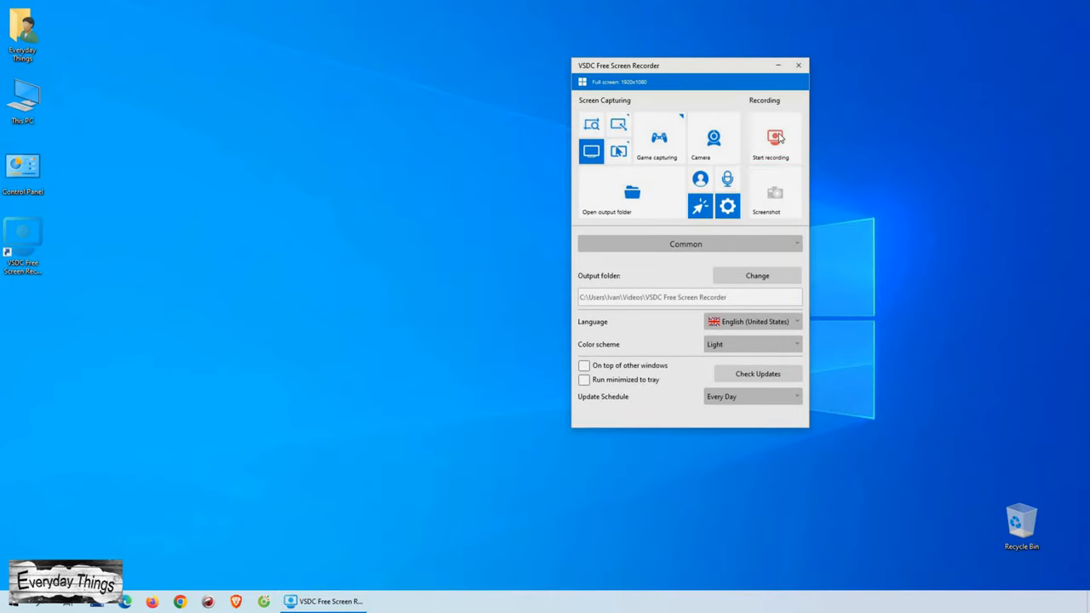
click(774, 138)
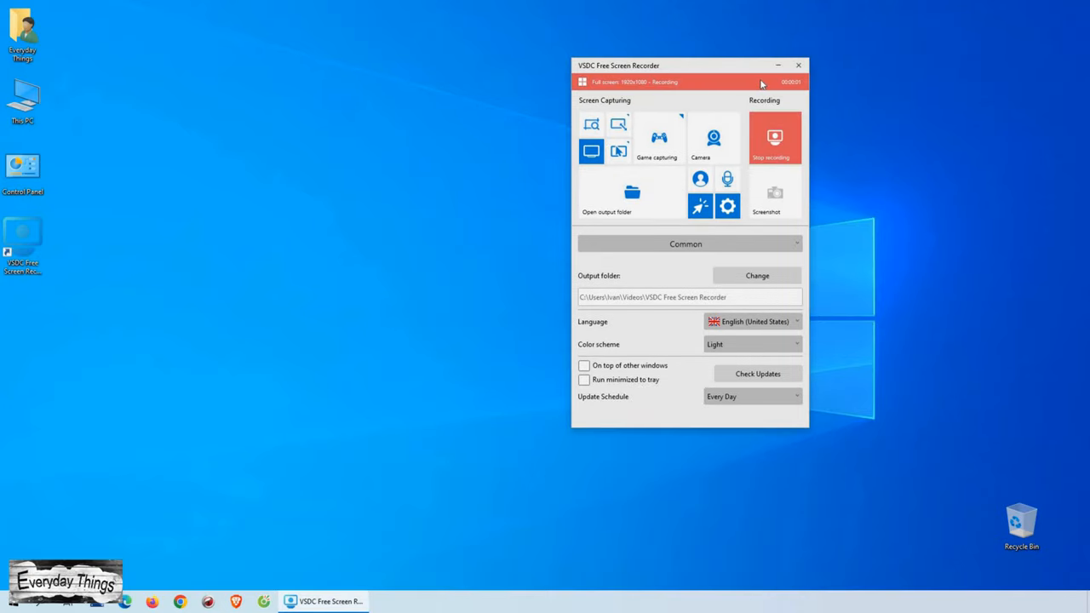
mouse_move(800, 90)
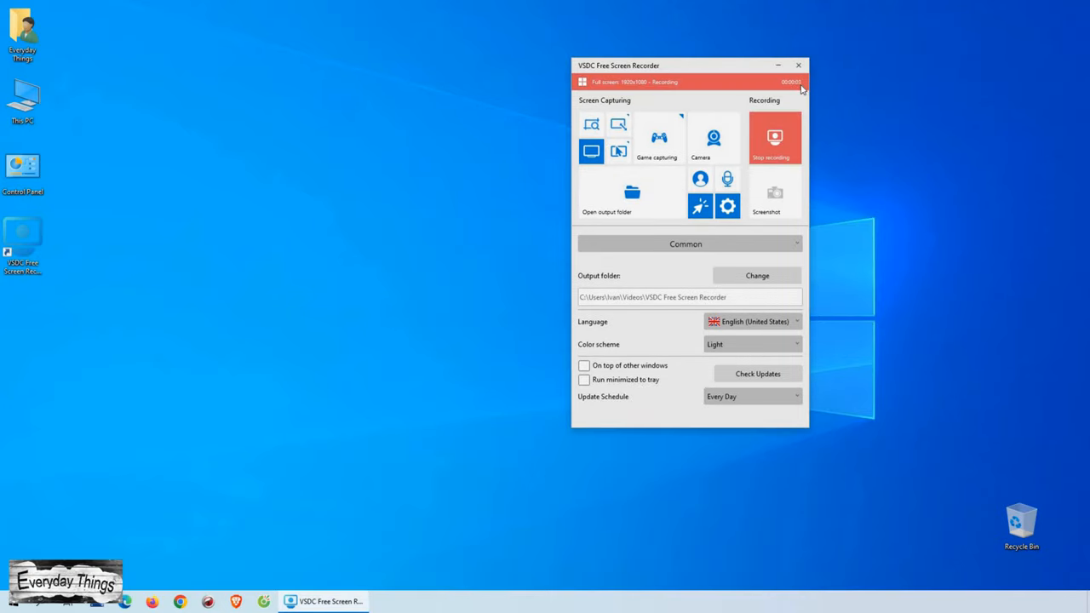
click(773, 138)
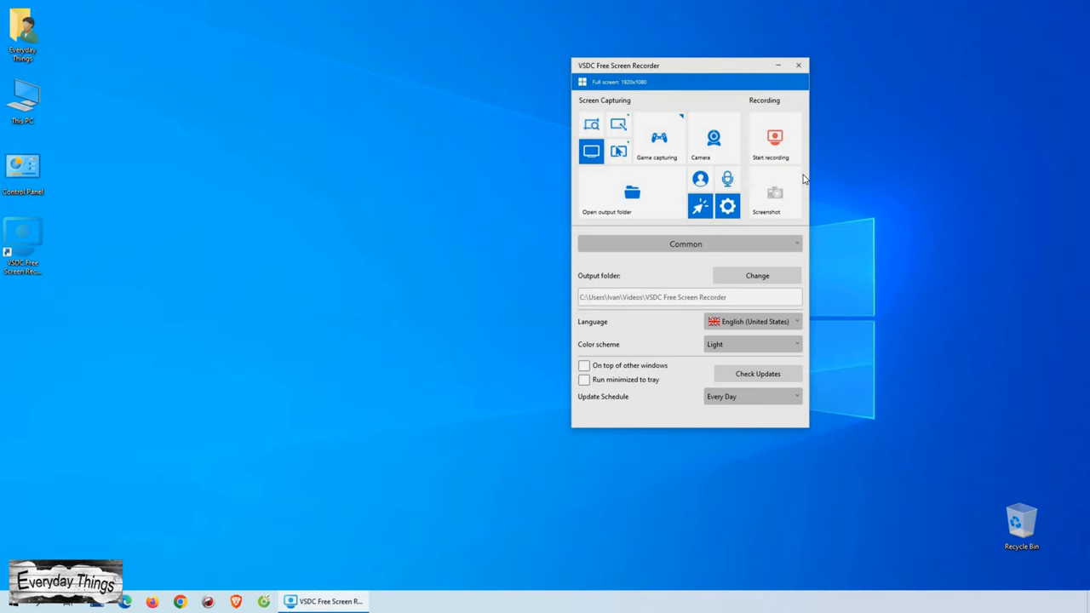
click(798, 64)
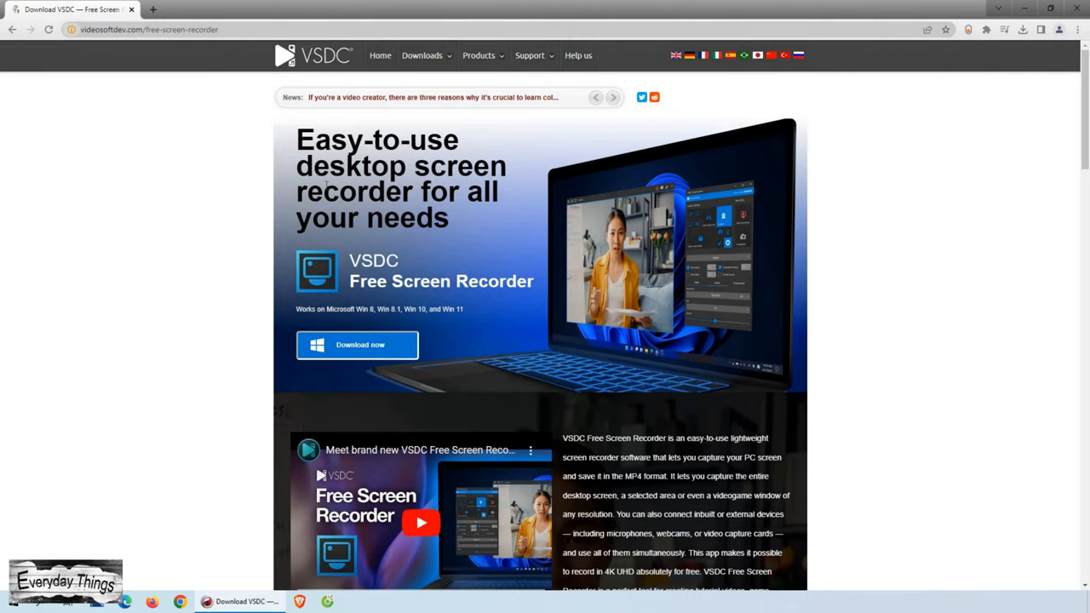
scroll(down, 3)
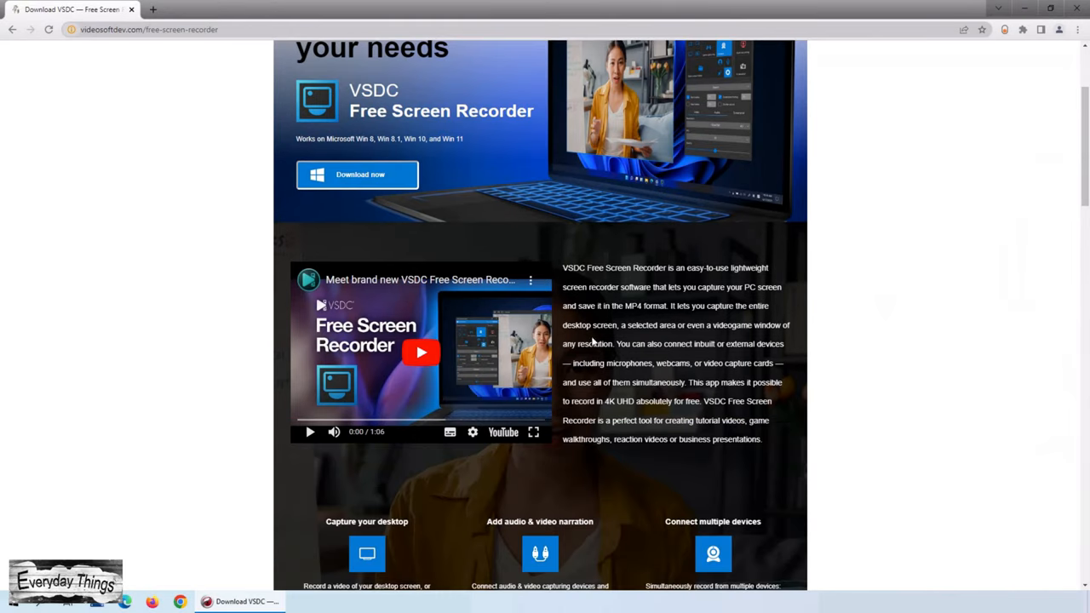
scroll(down, 3)
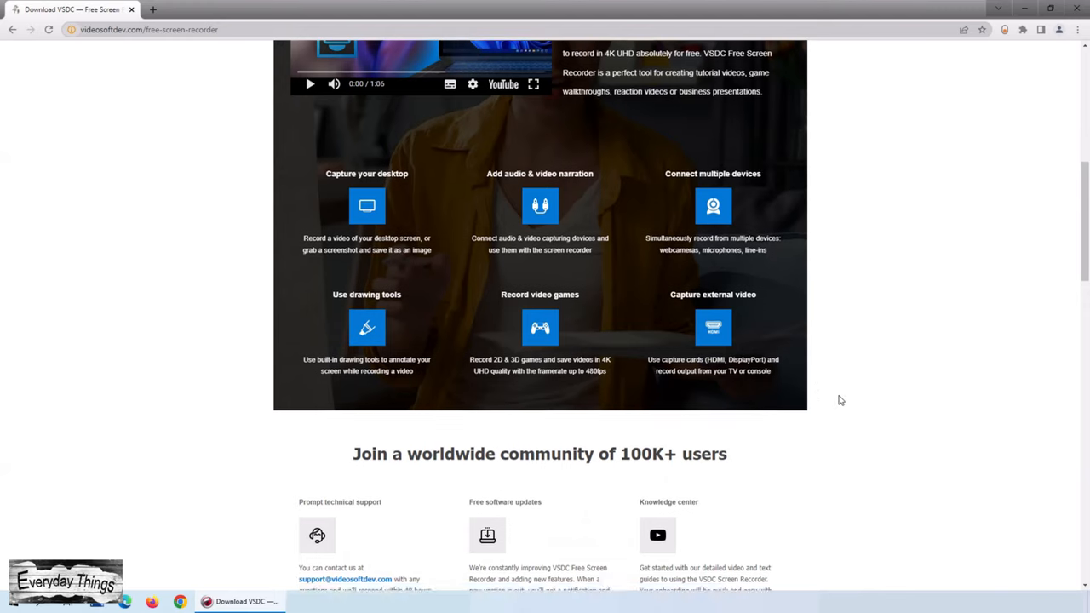
scroll(down, 3)
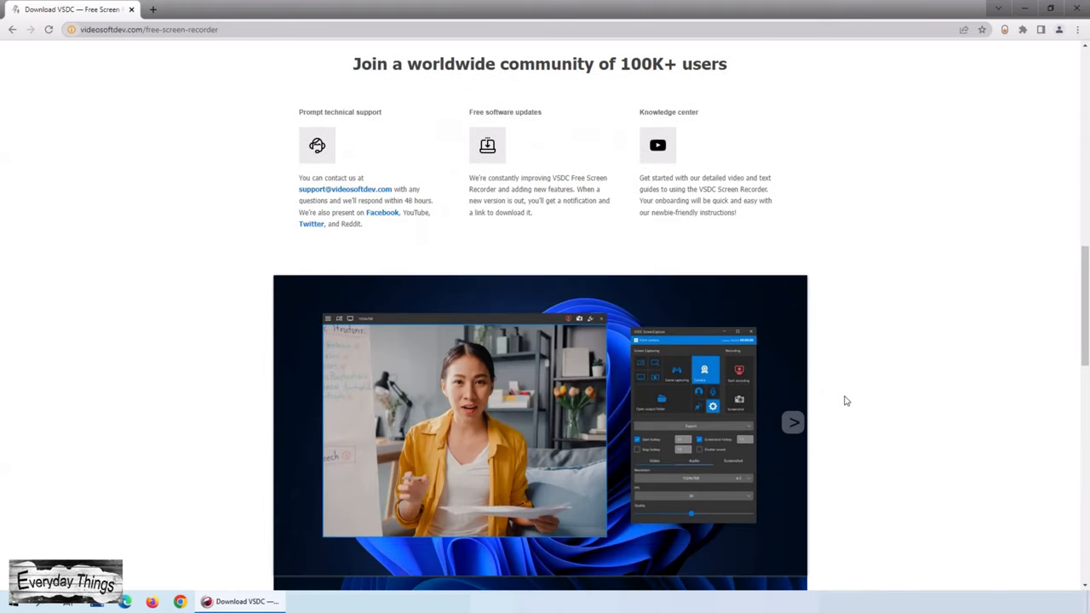
scroll(down, 3)
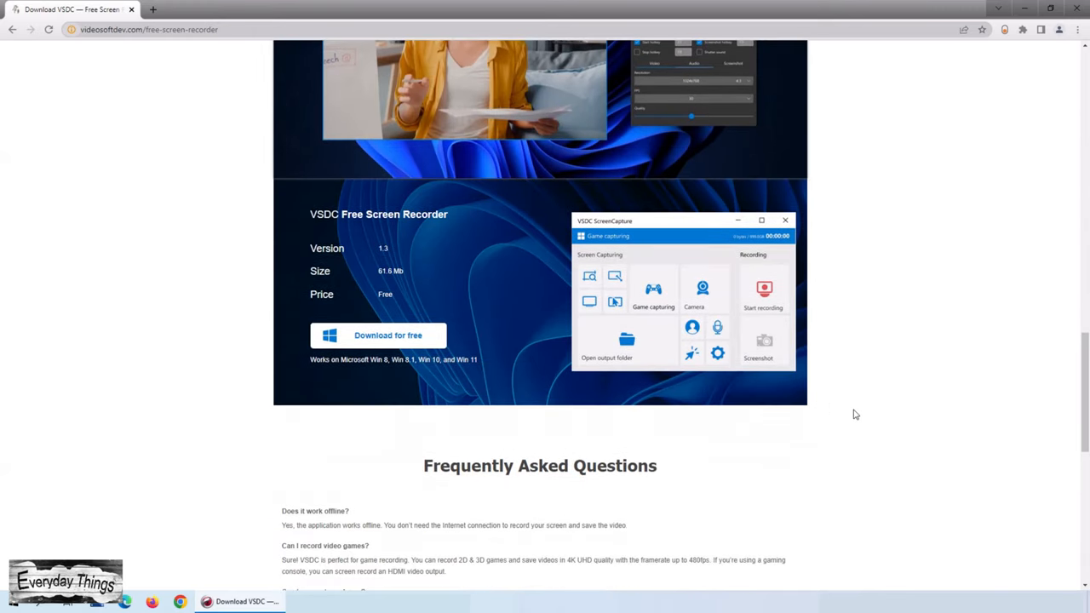
scroll(down, 3)
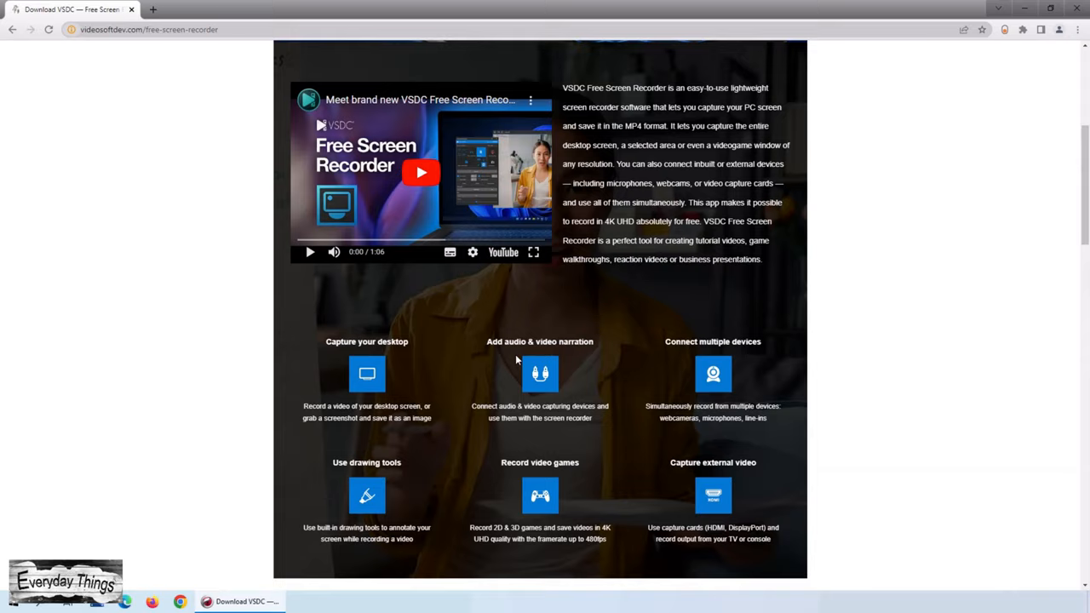
scroll(up, 3)
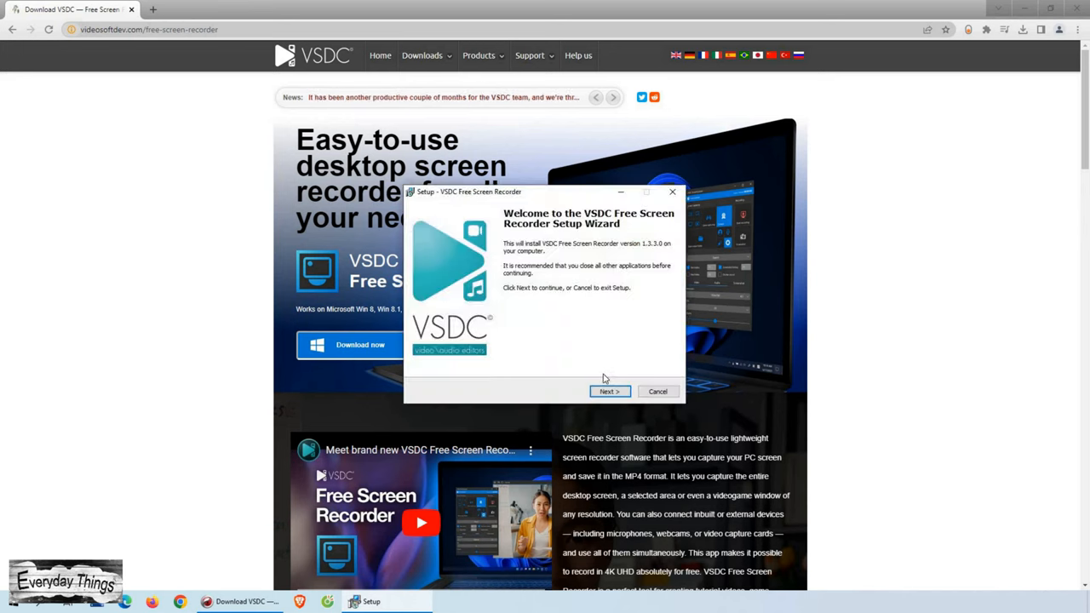
- Step through the setup wizard with default folders and begin installing the recorder
click(608, 391)
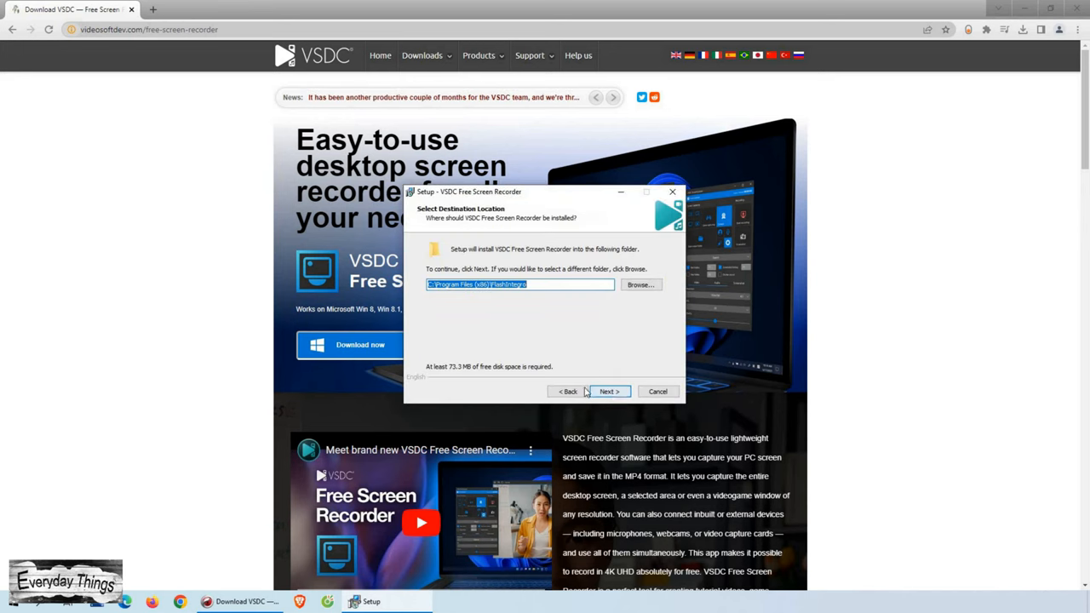
click(608, 391)
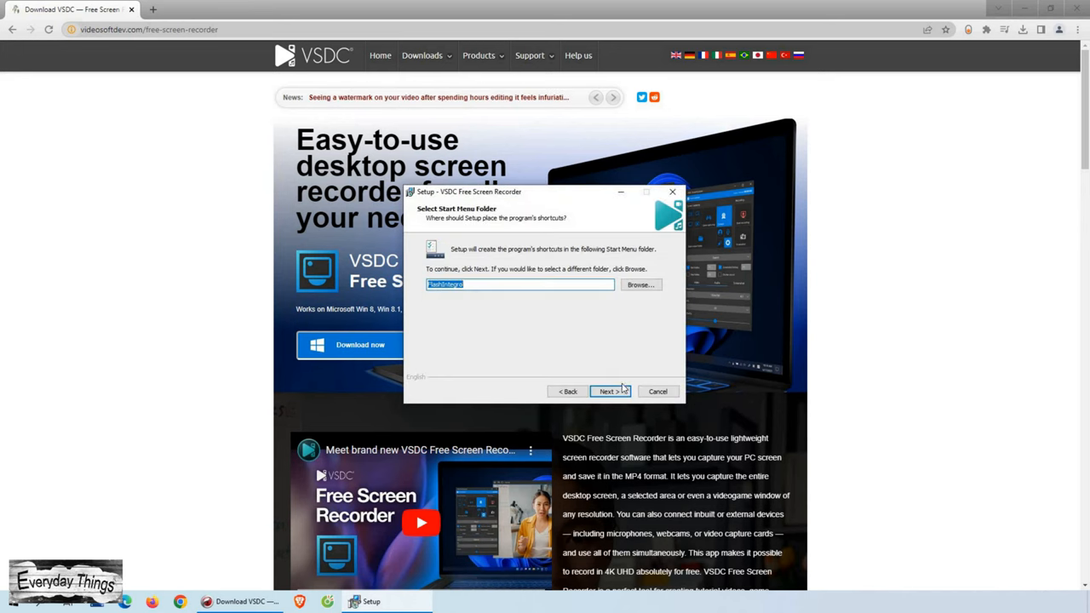
click(608, 391)
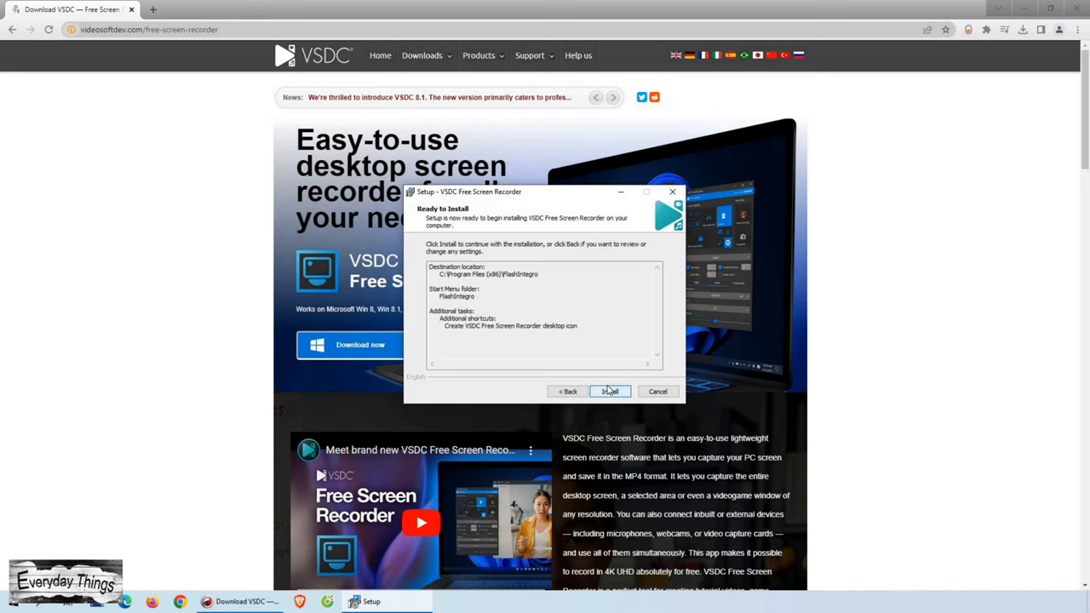
click(609, 391)
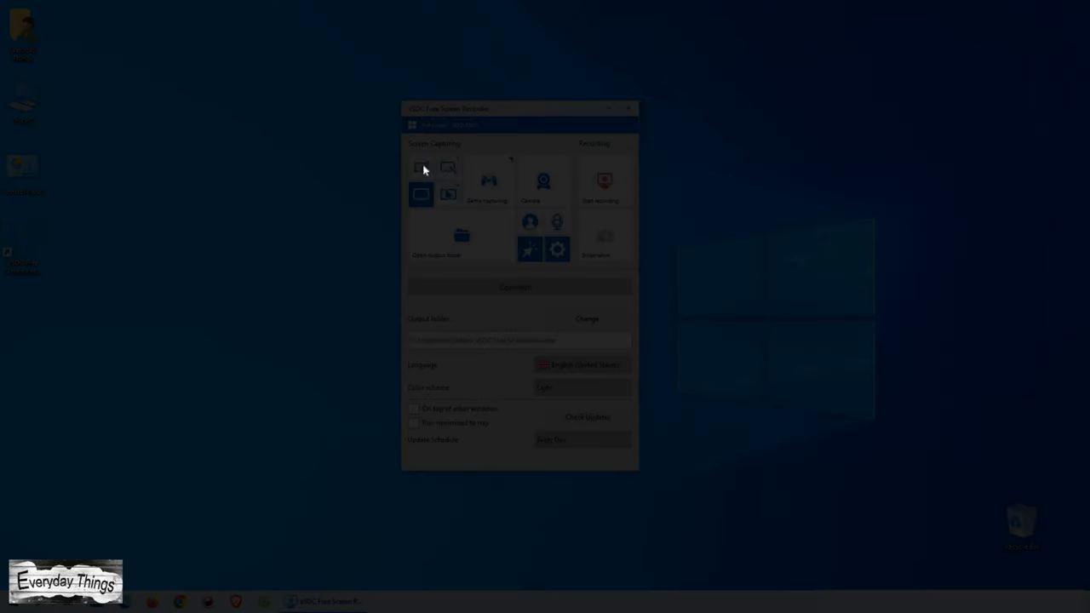
- Try selected-area capture, then switch back to whole-screen capture at 1920x1080
click(420, 168)
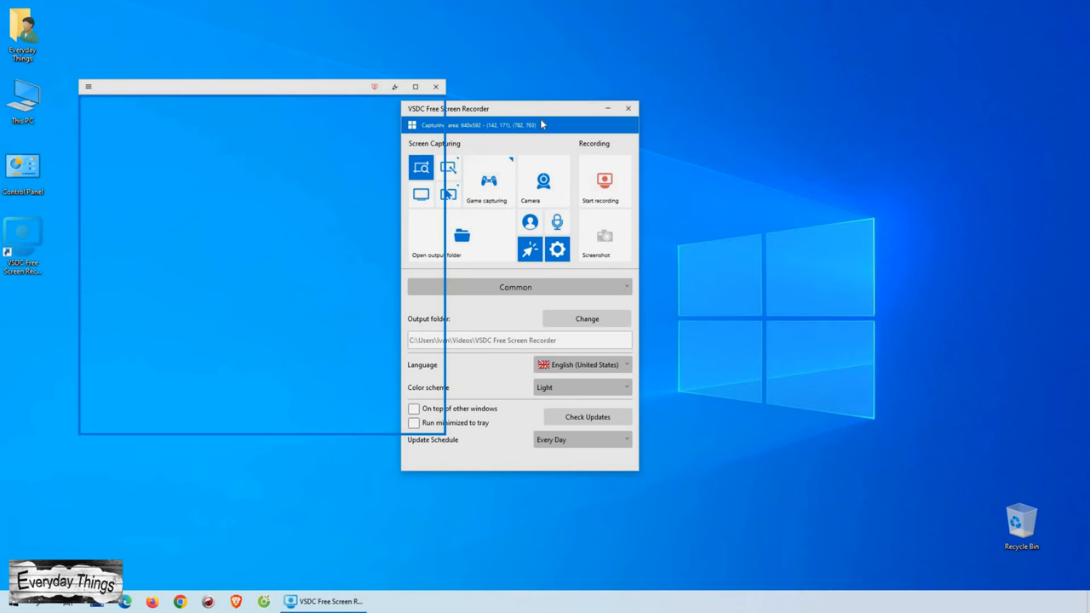
drag(519, 108, 689, 64)
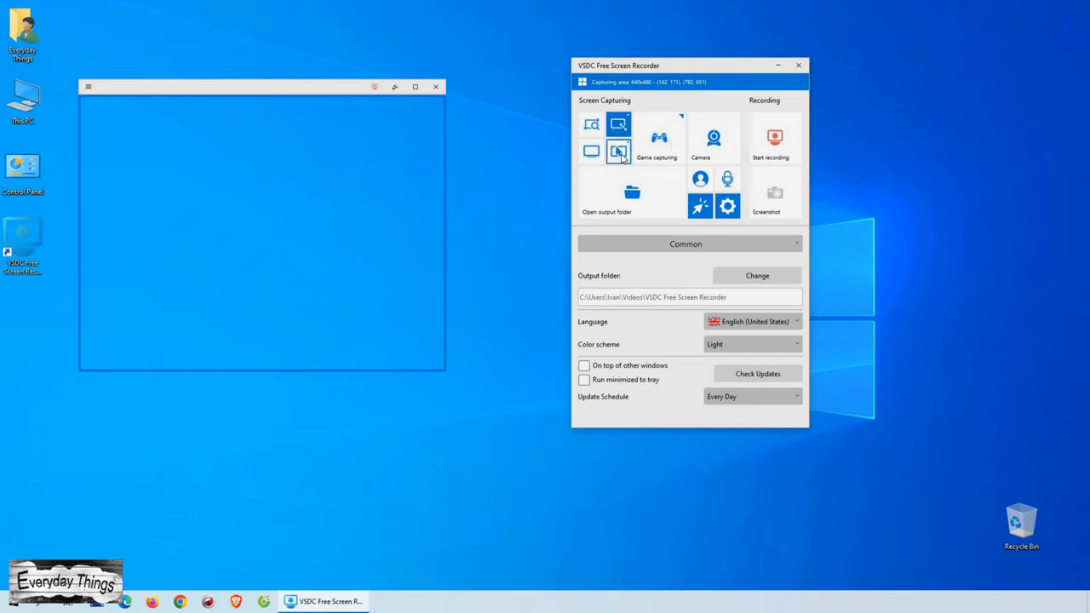
click(591, 150)
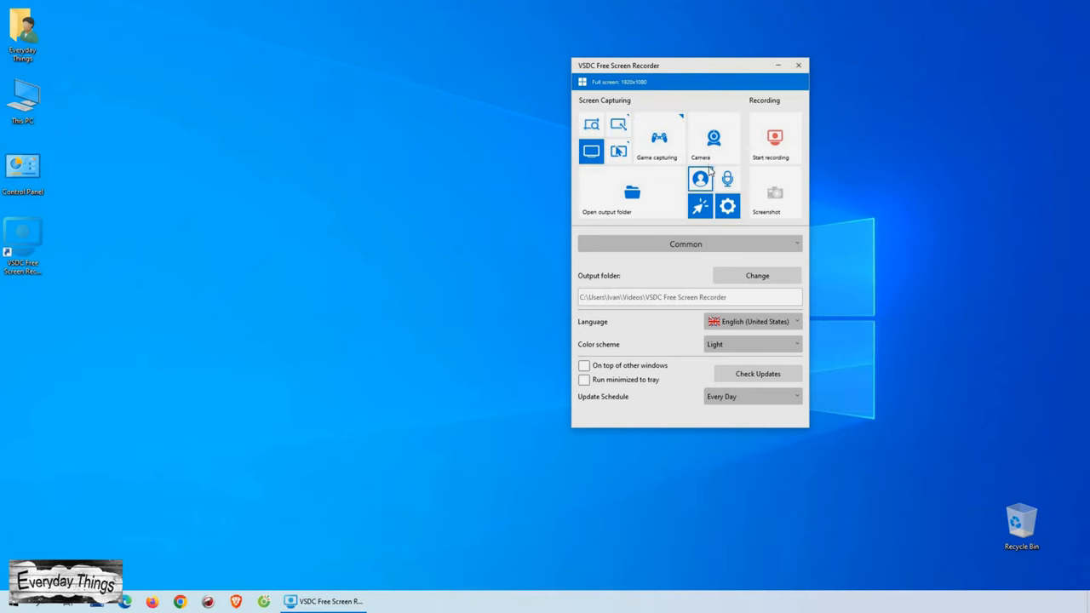
mouse_move(700, 179)
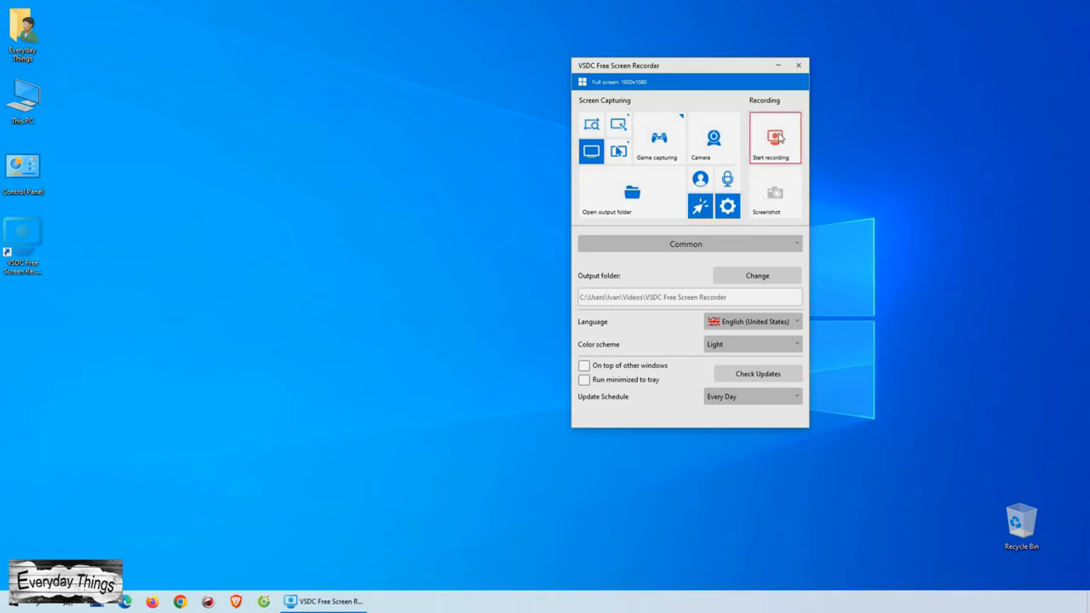
- Record the full screen for a few seconds and stop so the video is saved
click(774, 138)
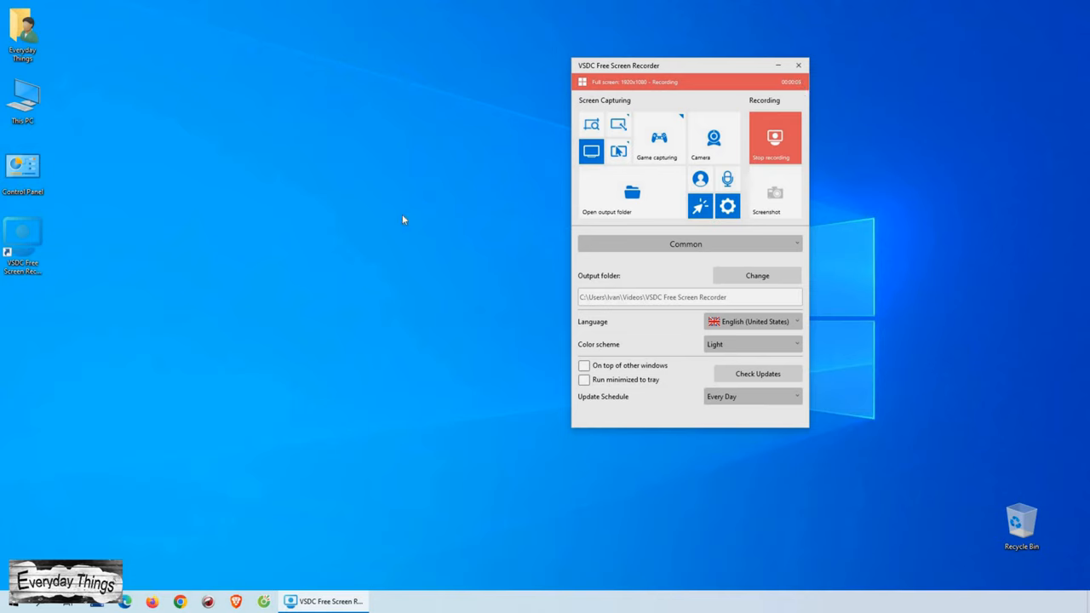
mouse_move(467, 218)
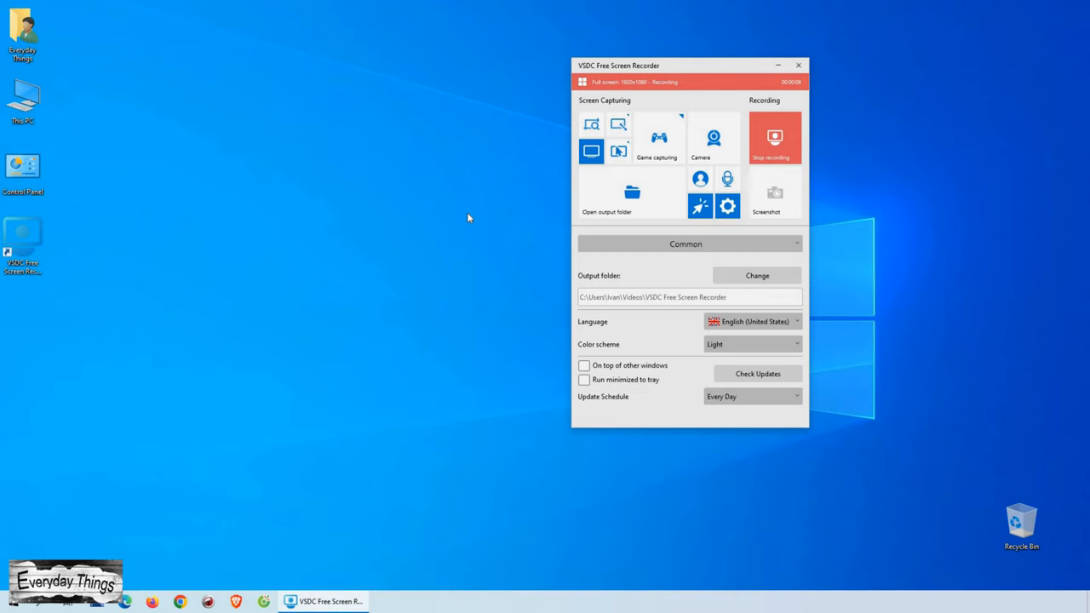
click(773, 138)
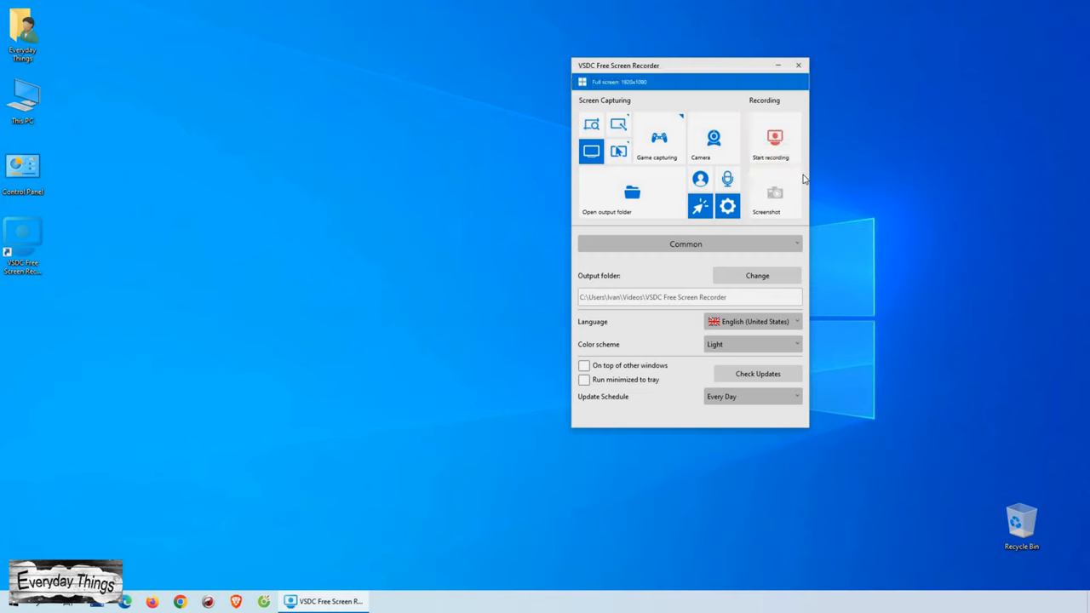
mouse_move(775, 138)
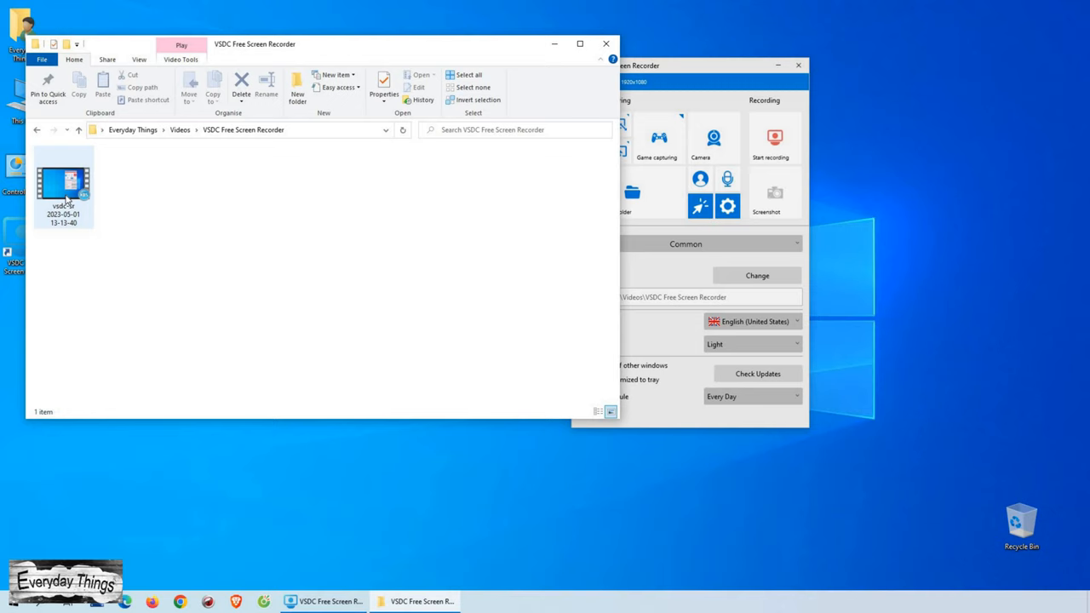
mouse_move(64, 183)
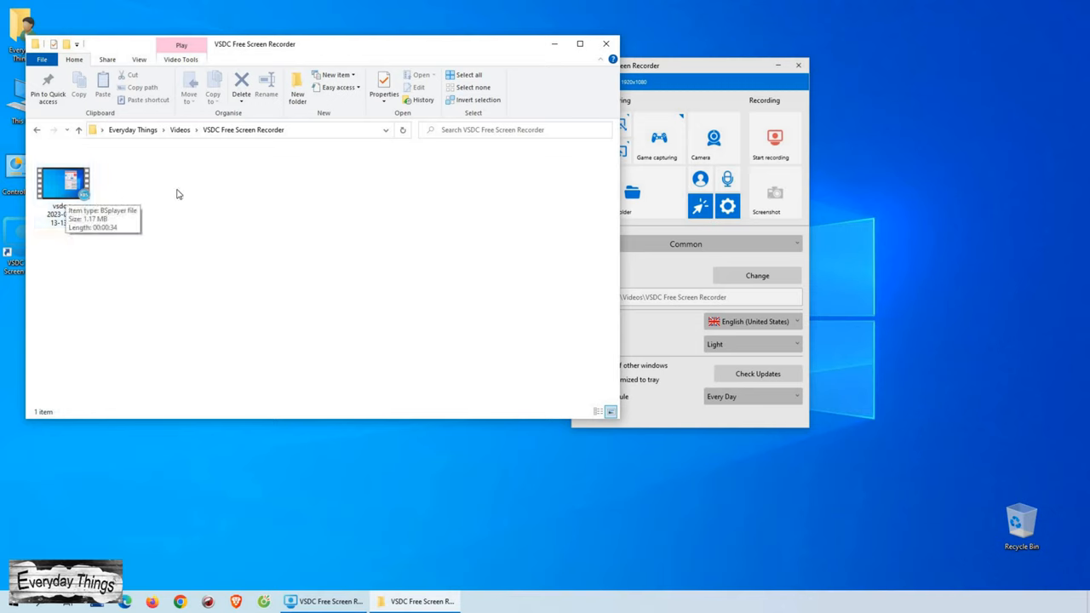
click(63, 183)
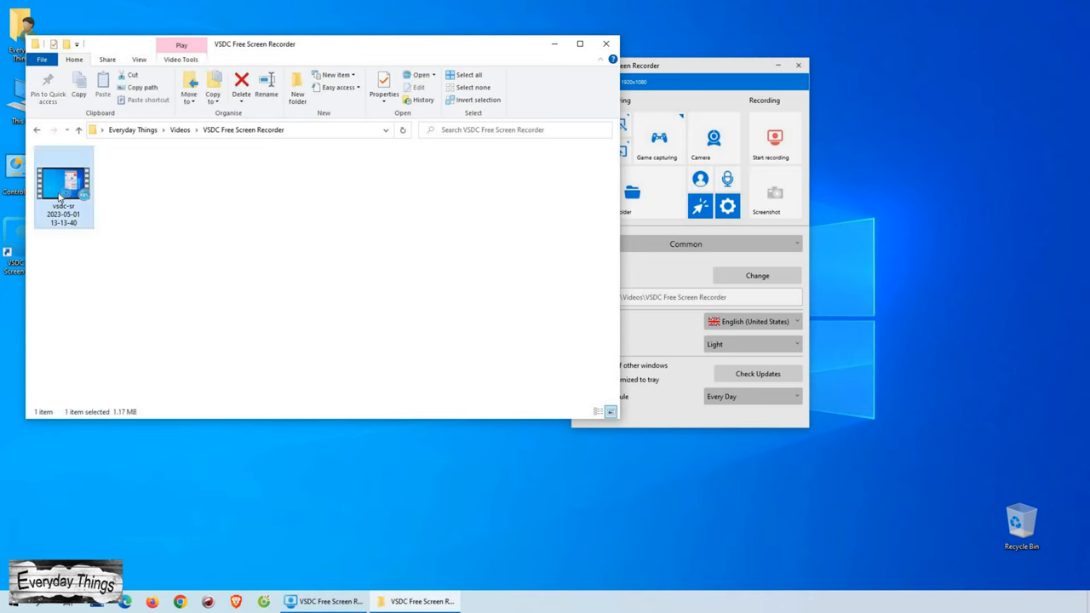